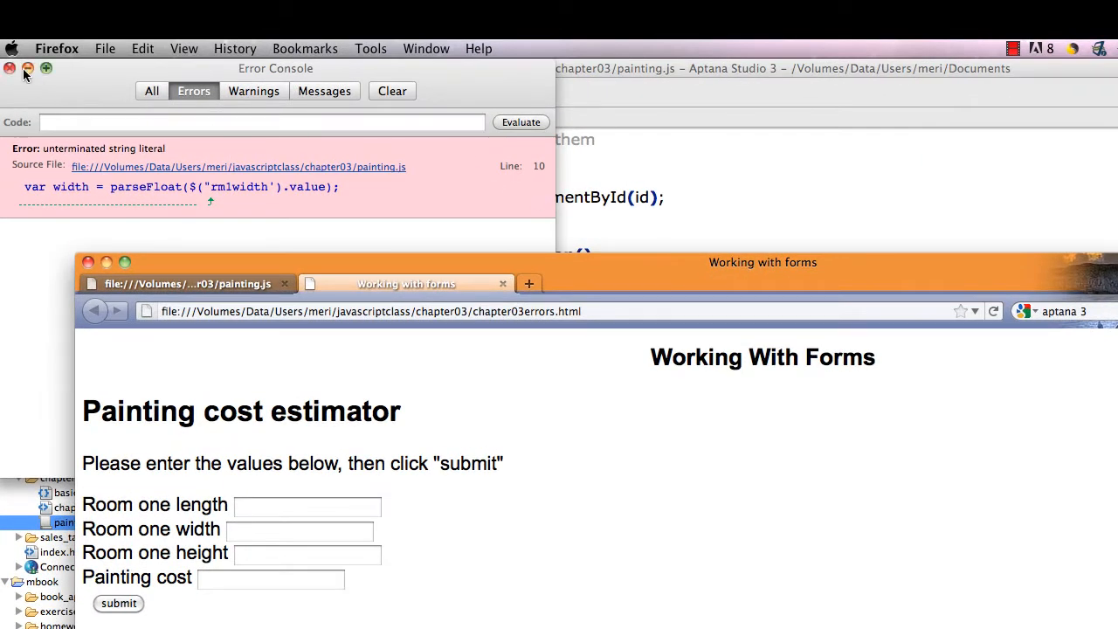
Close the Error Console window.
{"action": "left_click", "coordinate": [11, 68]}
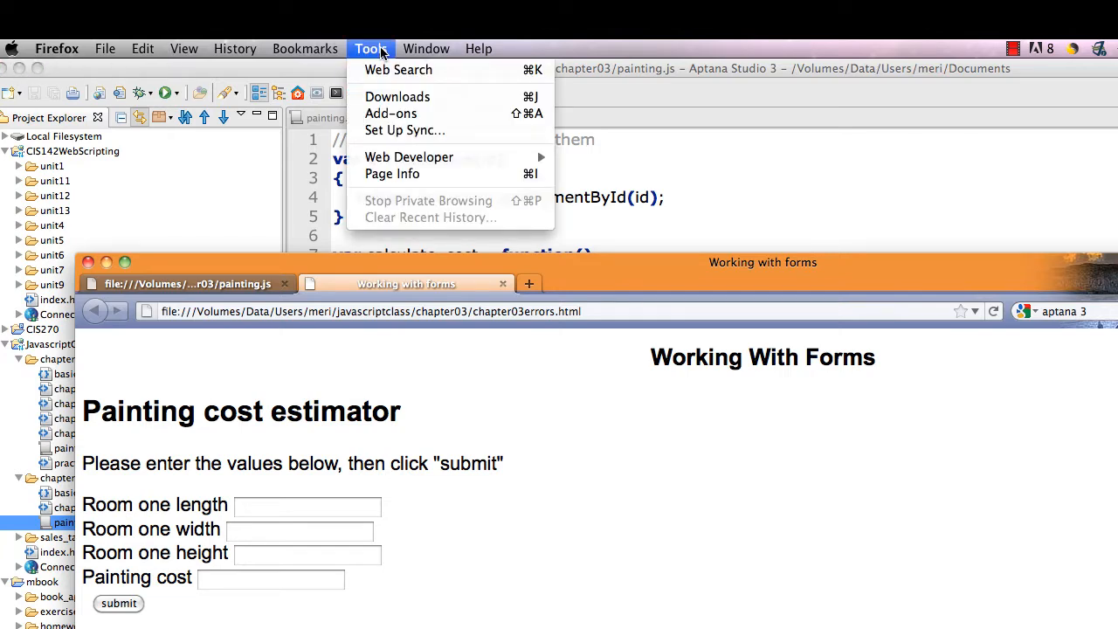
{"action": "mouse_move", "coordinate": [404, 147]}
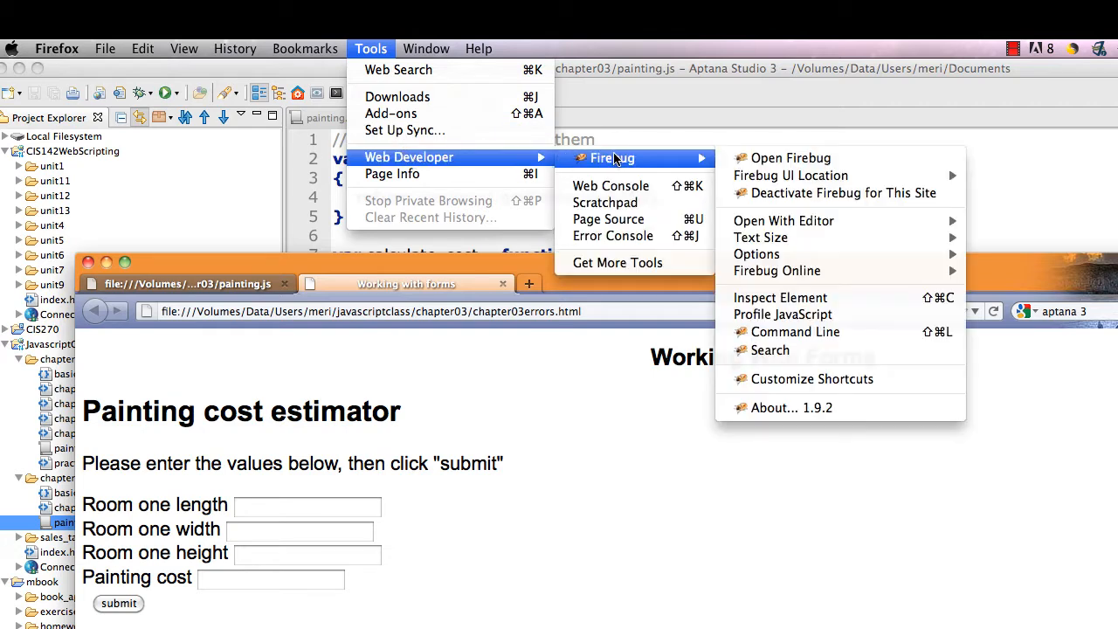
{"action": "mouse_move", "coordinate": [613, 236]}
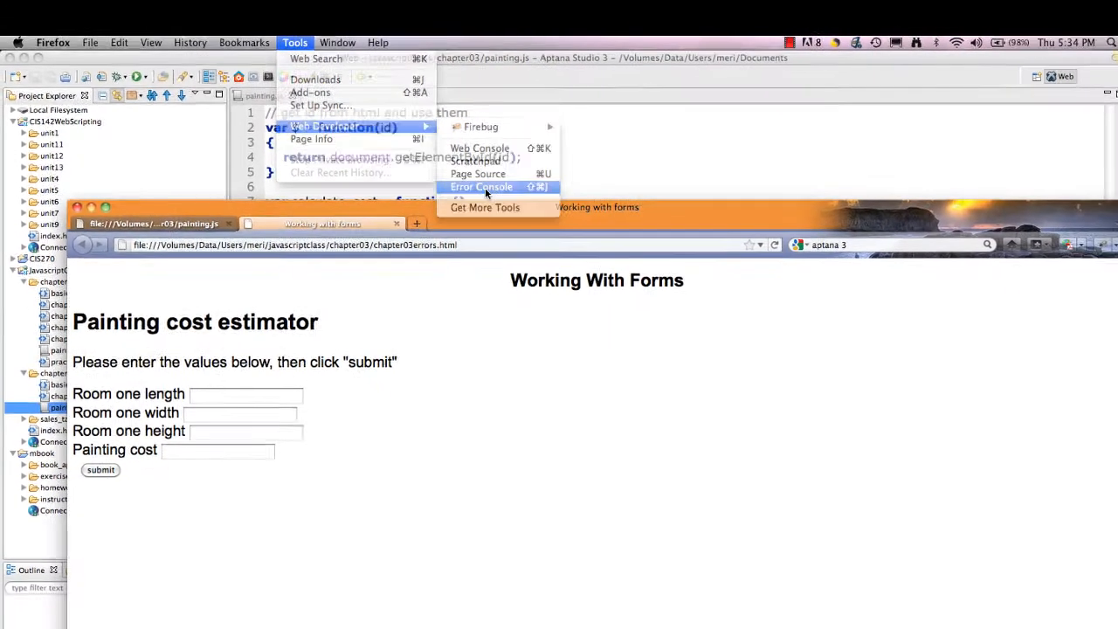
Reopen and clear the Error Console, then reload the form page so the painting.js error is logged again.
{"action": "left_click", "coordinate": [480, 187]}
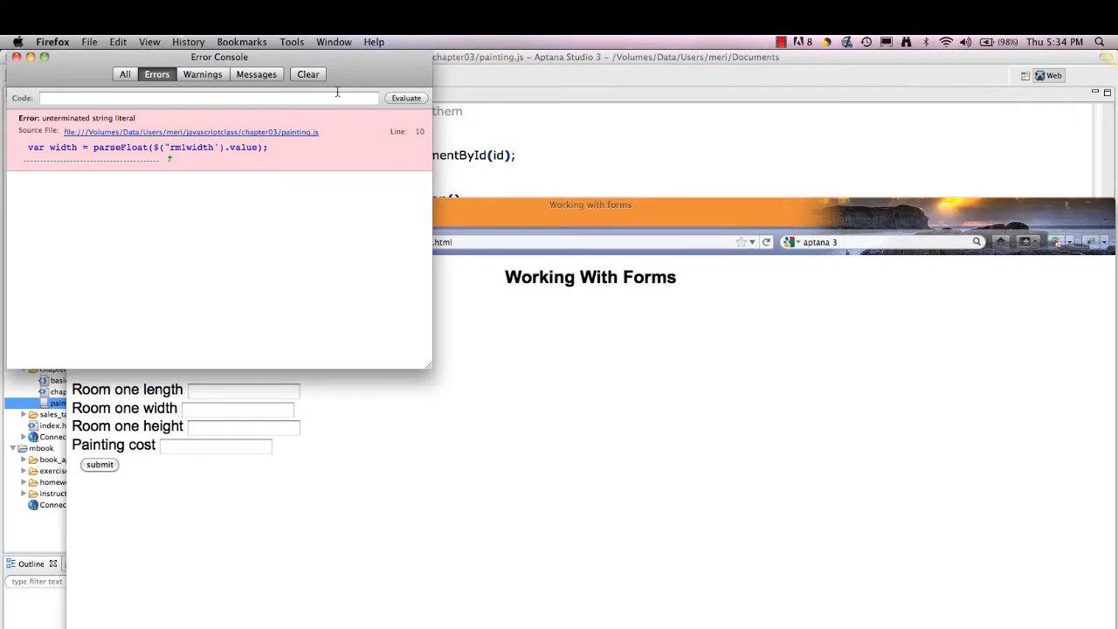
{"action": "left_click", "coordinate": [307, 73]}
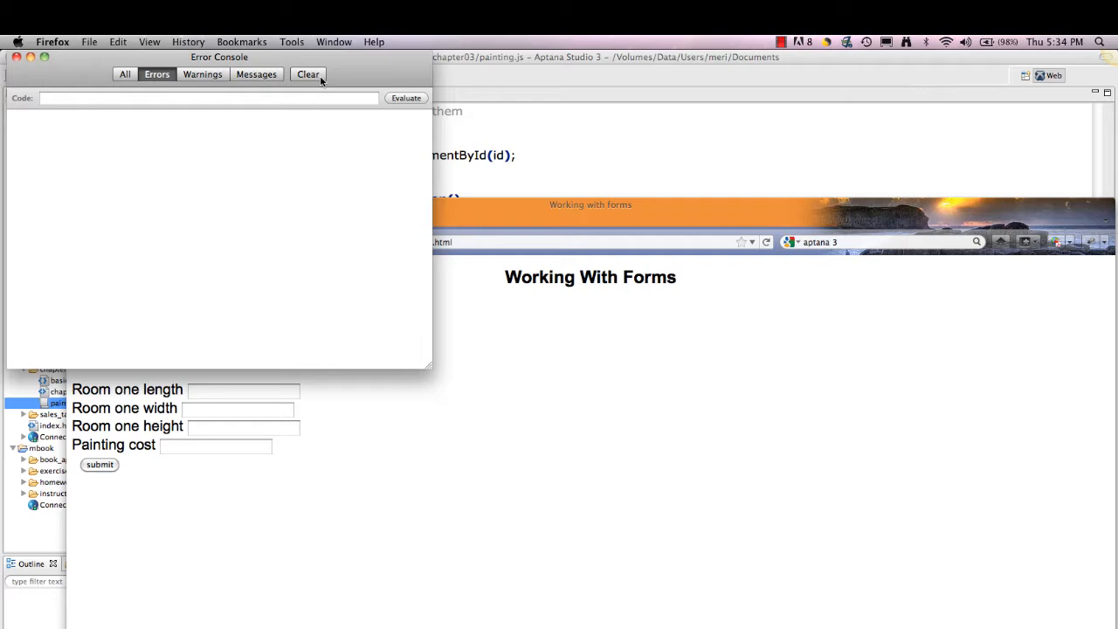
{"action": "left_click", "coordinate": [590, 204]}
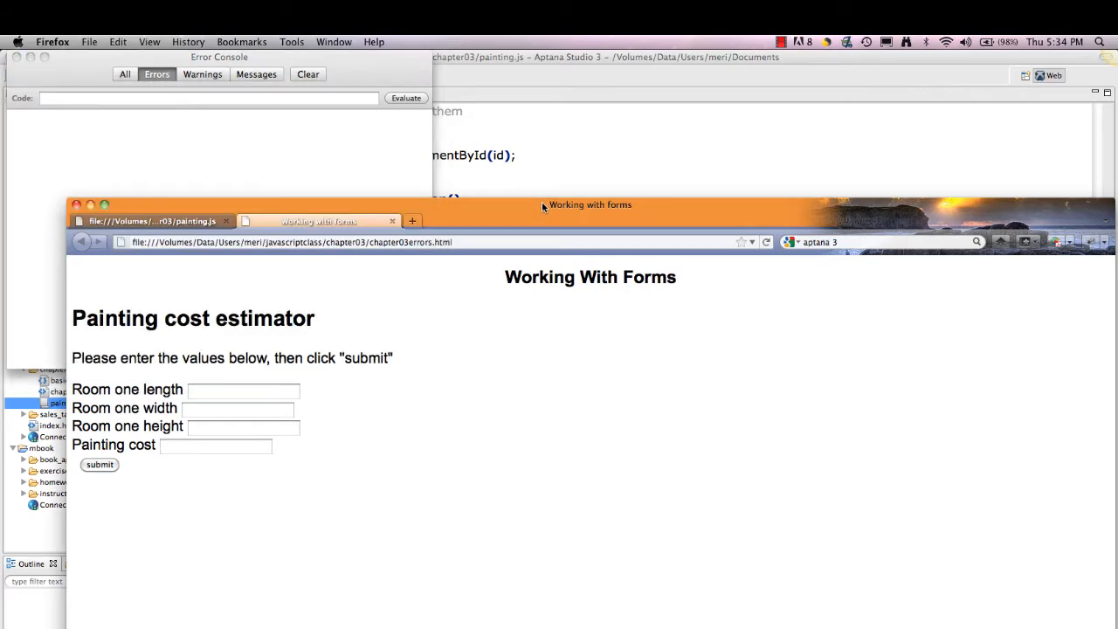
{"action": "left_click", "coordinate": [765, 241]}
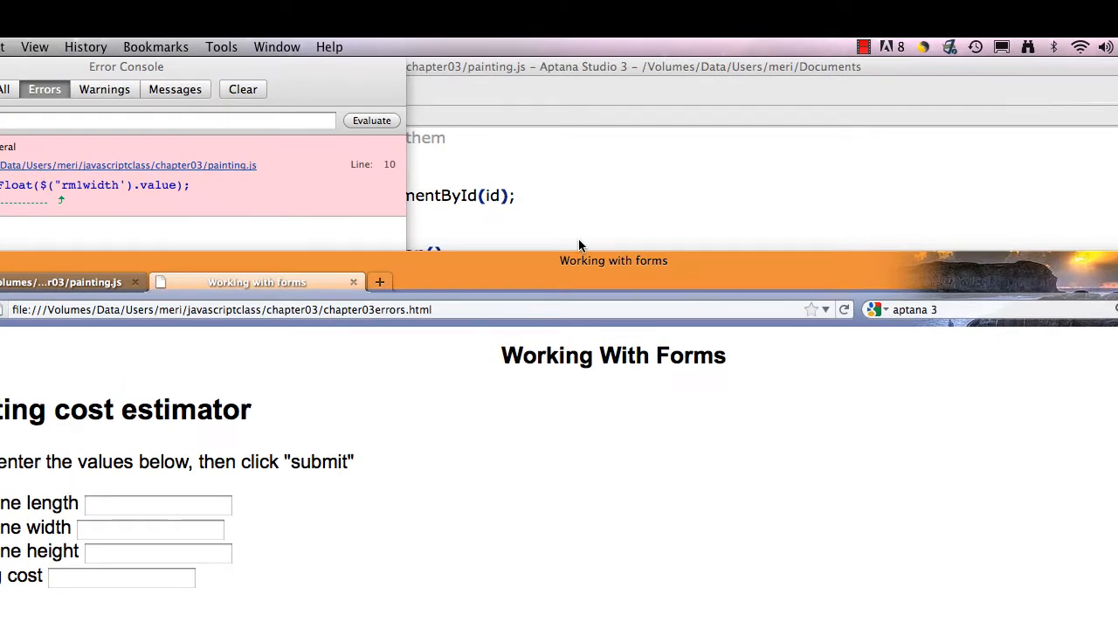
View the source of chapter03errors.html, which references painting.js.
{"action": "left_click", "coordinate": [276, 45]}
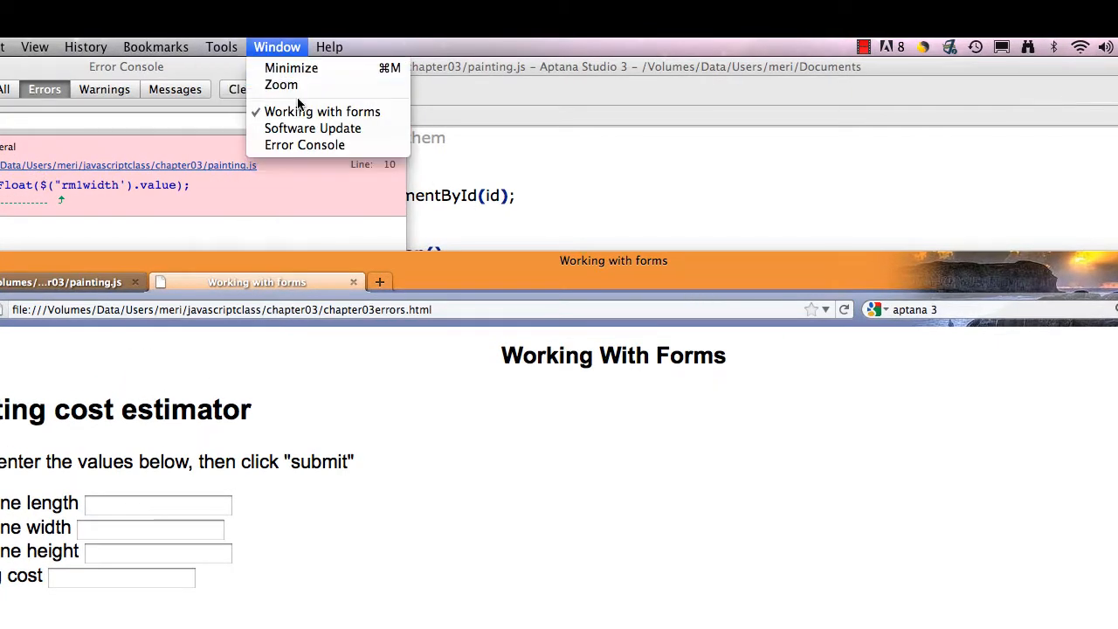
{"action": "left_click", "coordinate": [220, 45]}
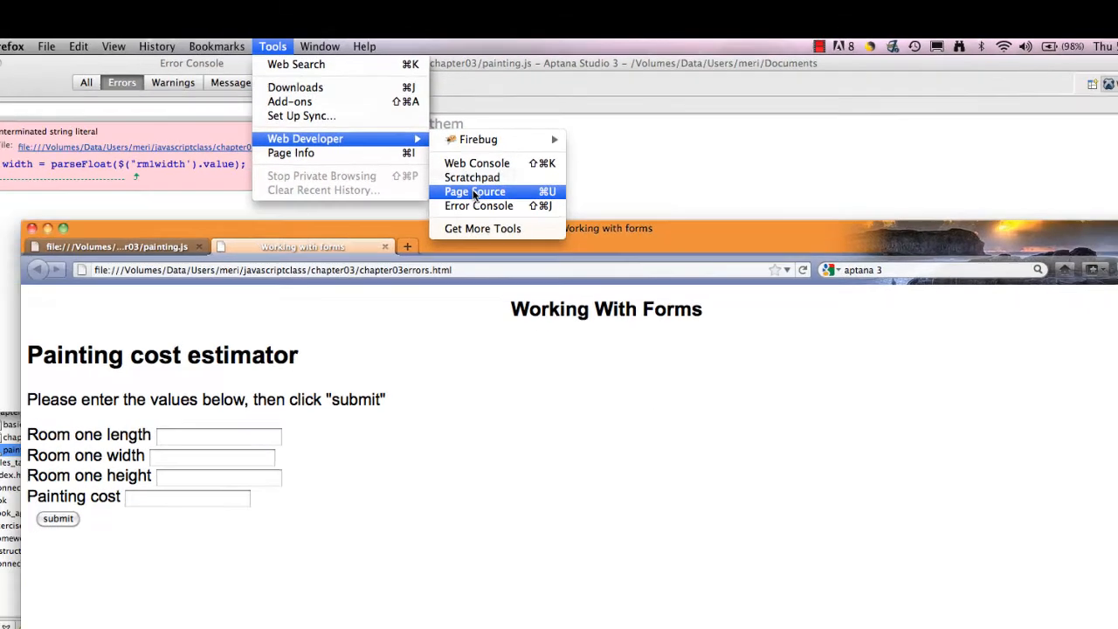
{"action": "left_click", "coordinate": [479, 206]}
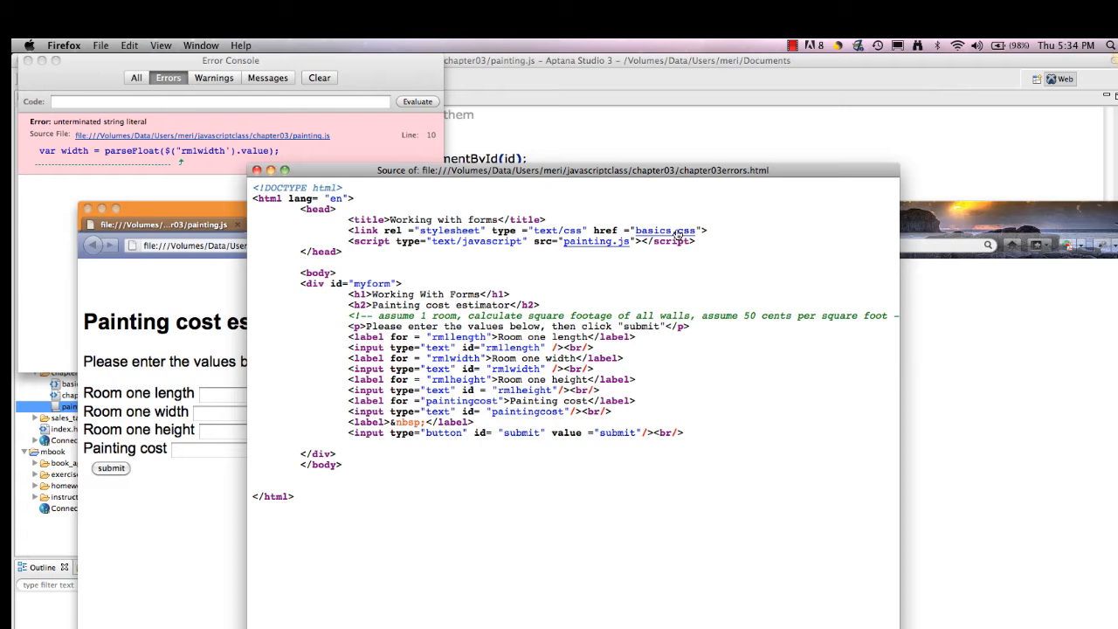
{"action": "left_click", "coordinate": [664, 231]}
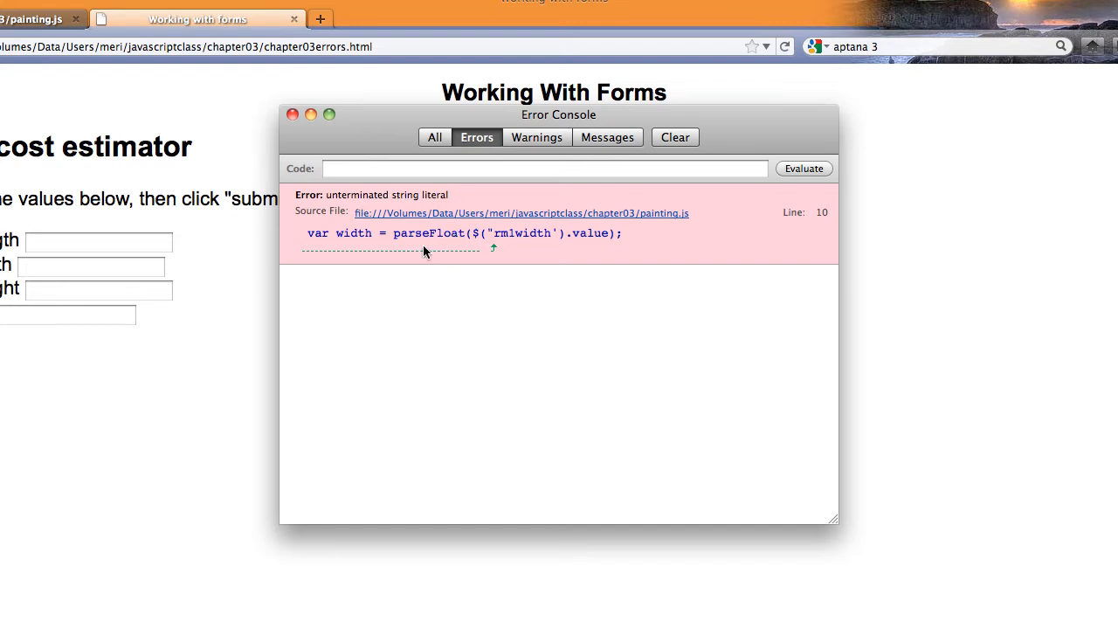
{"action": "mouse_move", "coordinate": [550, 241]}
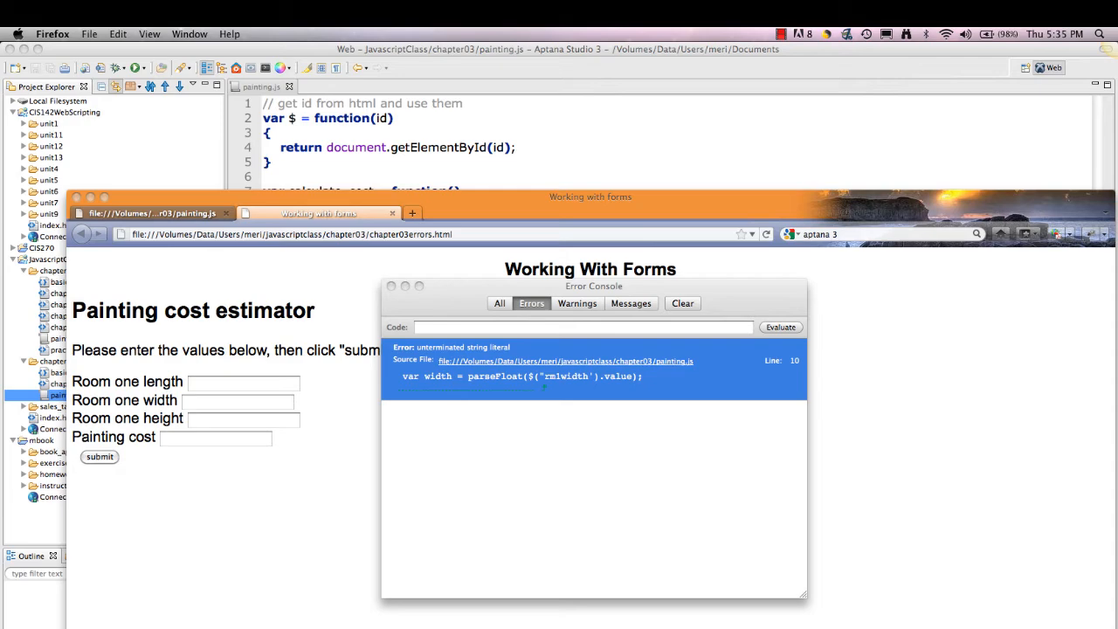
Follow the console error's link to open painting.js source at line 10.
{"action": "left_click", "coordinate": [566, 360]}
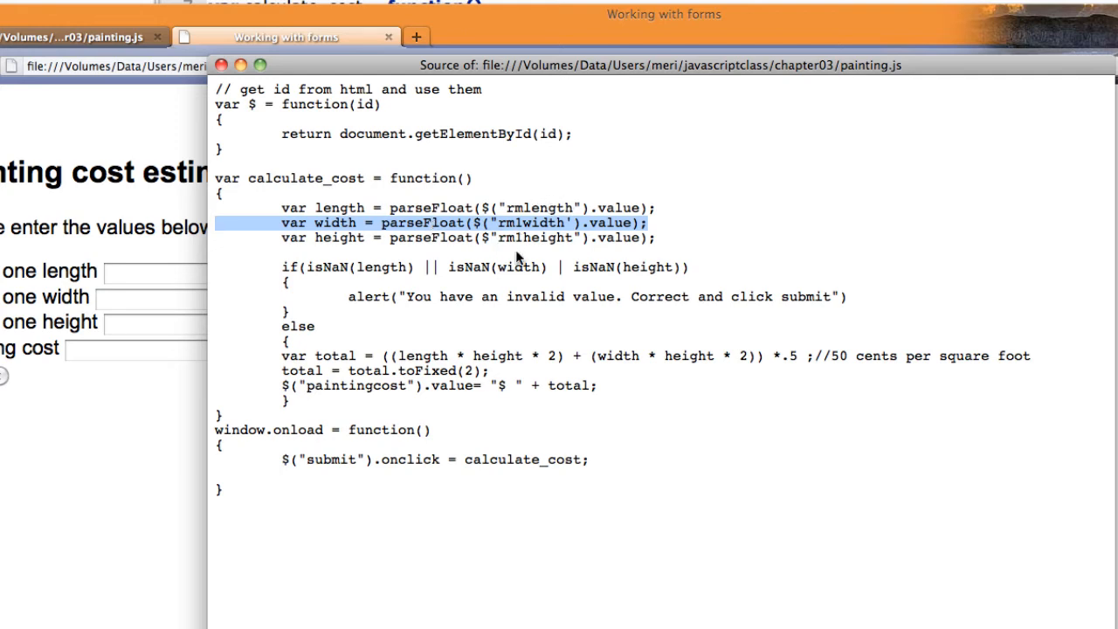
{"action": "mouse_move", "coordinate": [527, 252]}
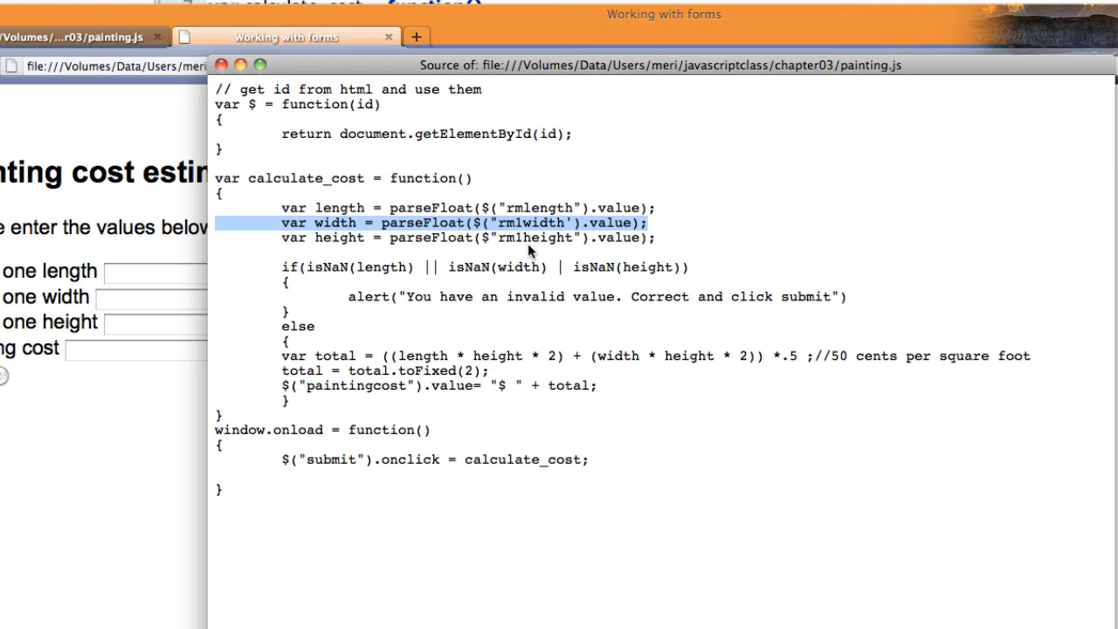
{"action": "mouse_move", "coordinate": [500, 203]}
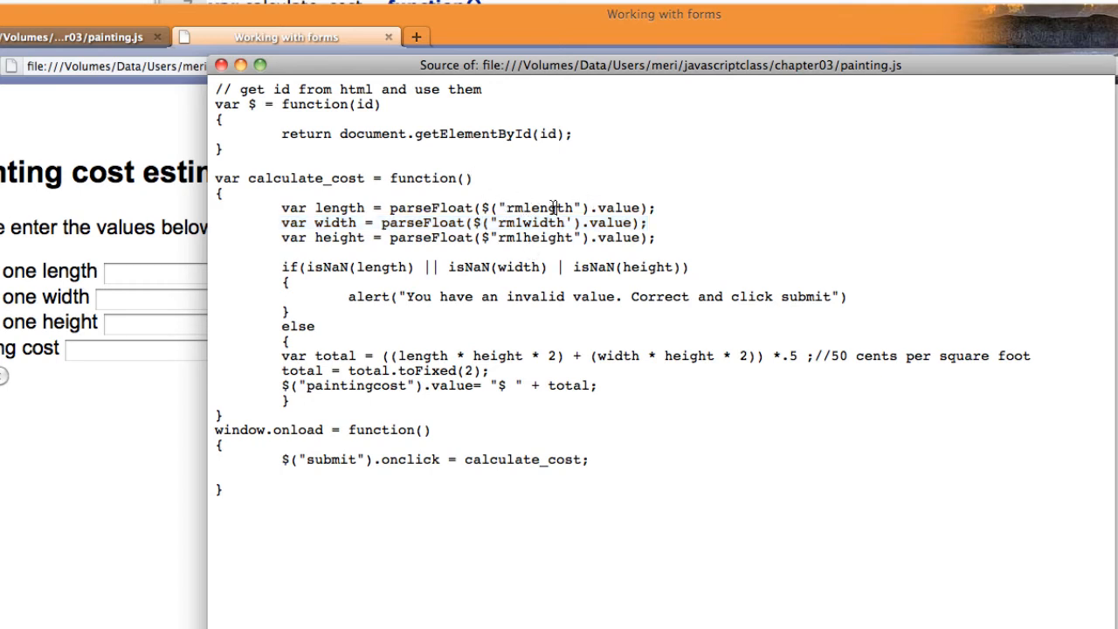
{"action": "mouse_move", "coordinate": [608, 207]}
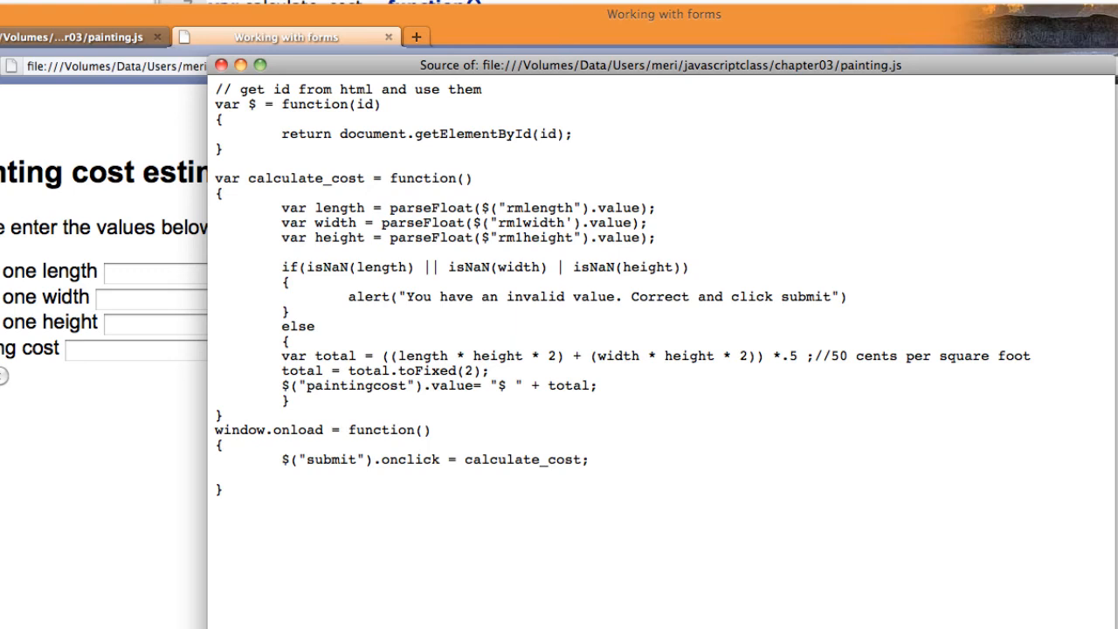
{"action": "mouse_move", "coordinate": [450, 314]}
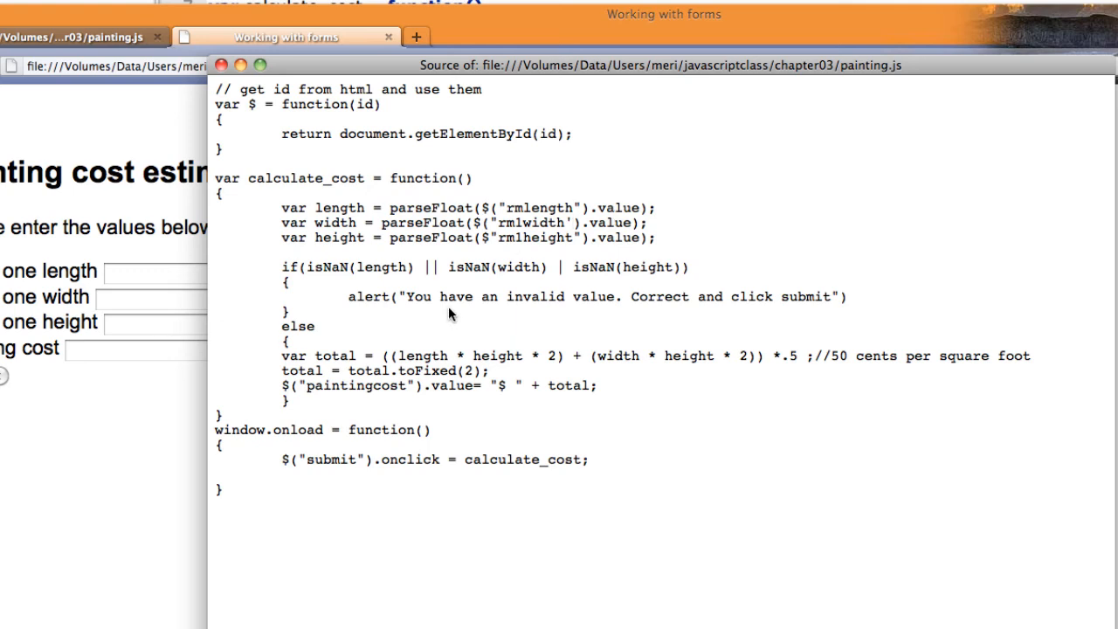